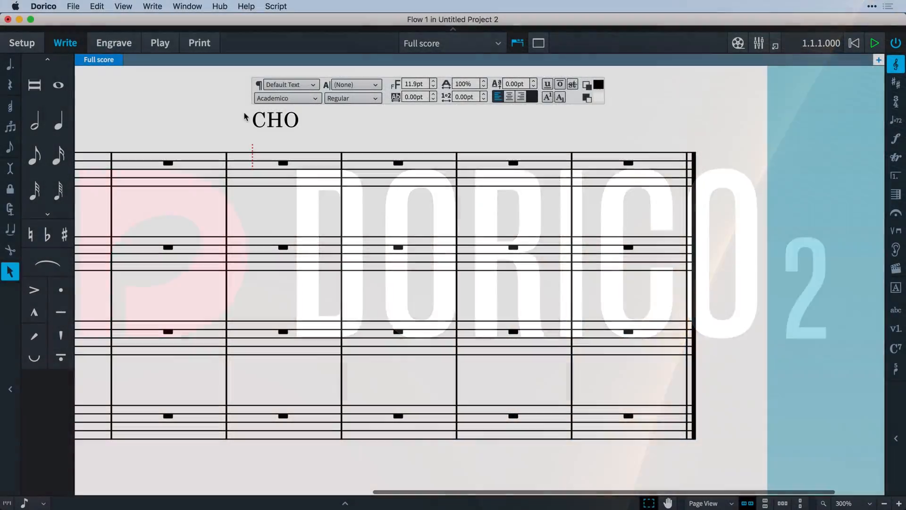
Step: Complete the CHORUS text, give it a 3/8-space border, and bring up the quartet score
{"action": "type", "text": "RUS"}
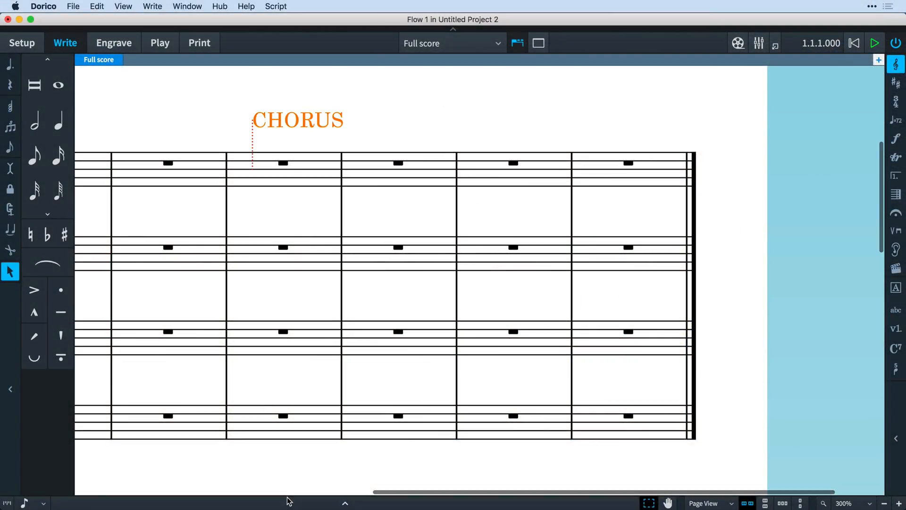
{"action": "left_click", "coordinate": [114, 42]}
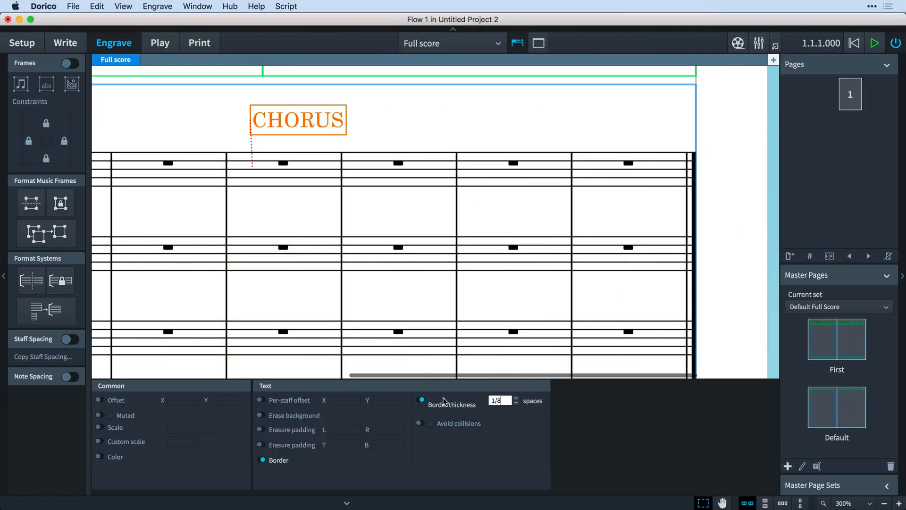
{"action": "left_click", "coordinate": [515, 397]}
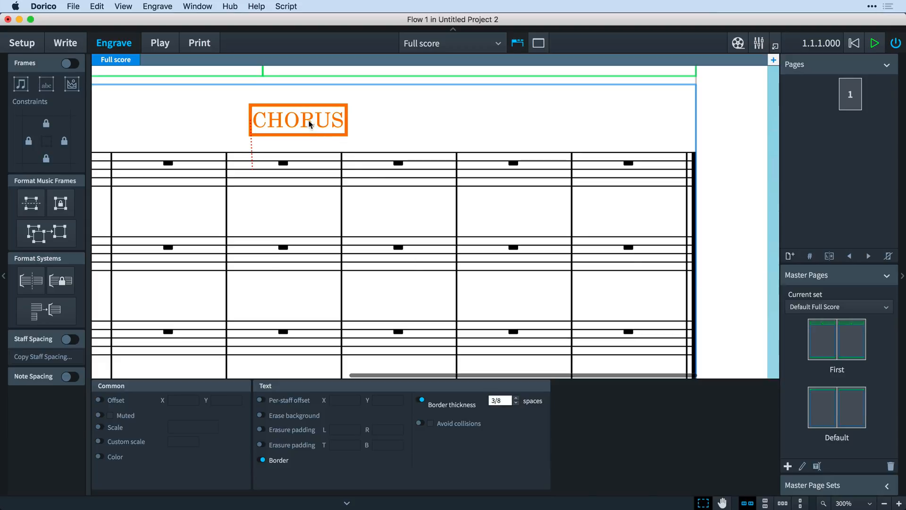
{"action": "left_click_drag", "start_coordinate": [298, 119], "coordinate": [286, 140]}
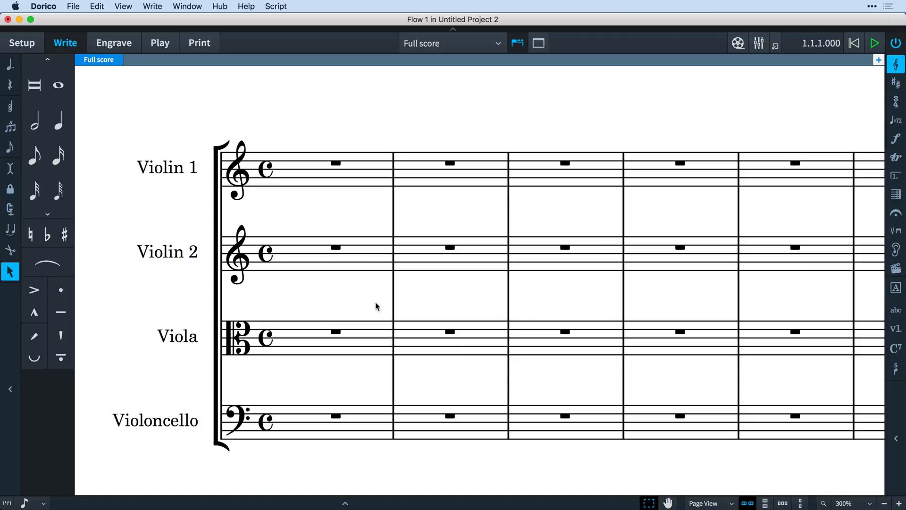
Step: Add a 'Text' staff text at the bar 1 viola rest and 'System text' at bar 3
{"action": "left_click", "coordinate": [336, 331]}
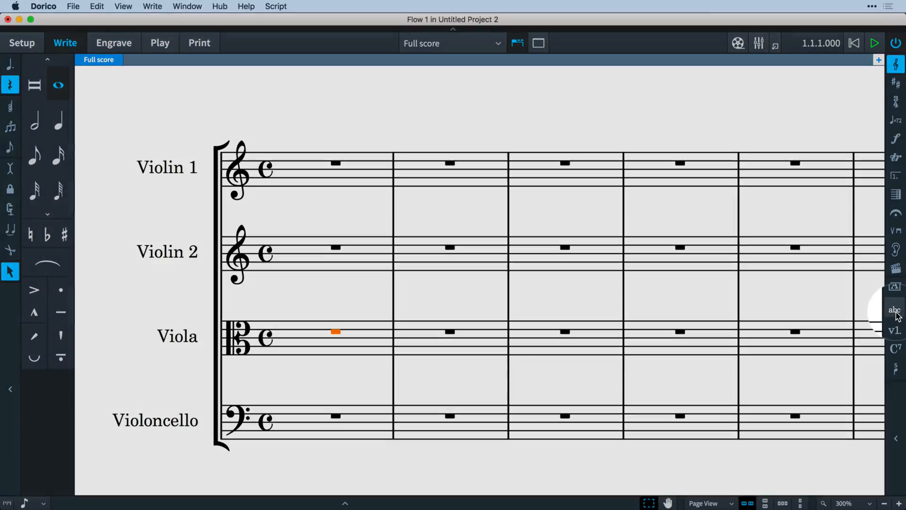
{"action": "mouse_move", "coordinate": [895, 311]}
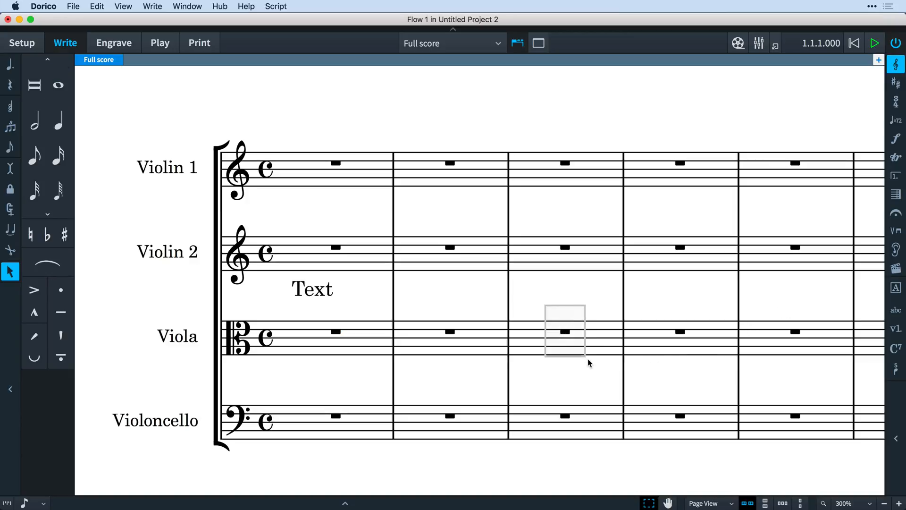
{"action": "left_click", "coordinate": [564, 331]}
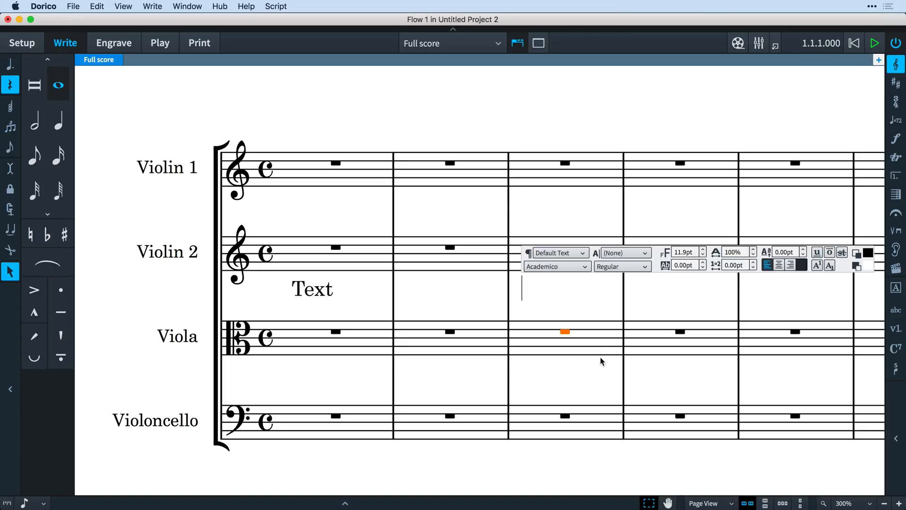
{"action": "type", "text": "System text"}
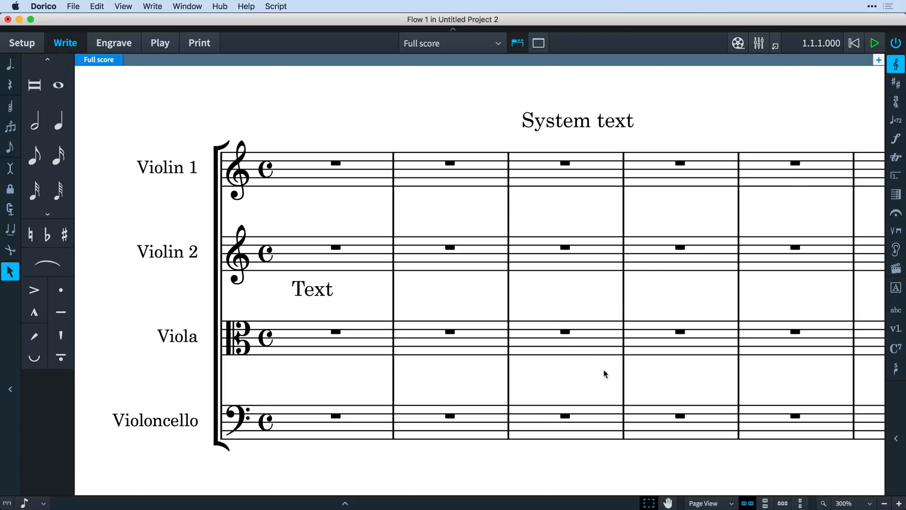
Step: Select the 'Text' staff text above the viola and show its Text properties
{"action": "left_click", "coordinate": [312, 288]}
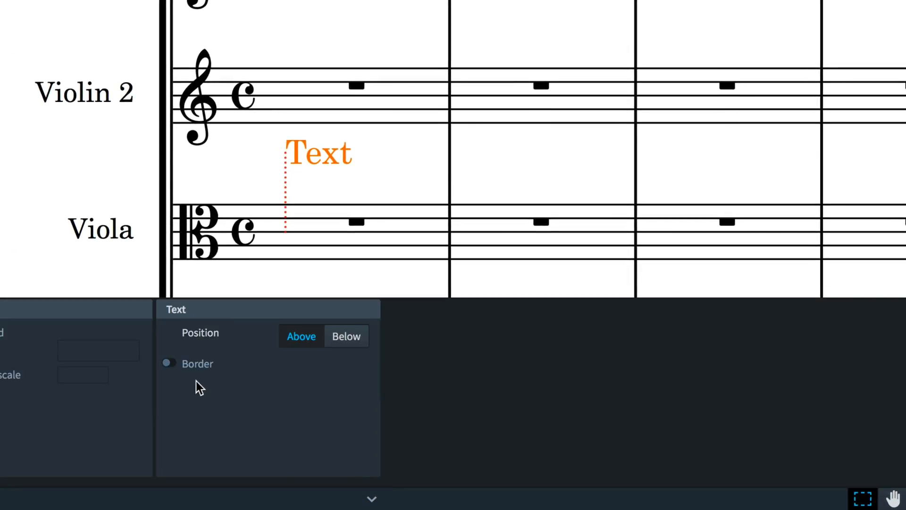
{"action": "left_click", "coordinate": [170, 362]}
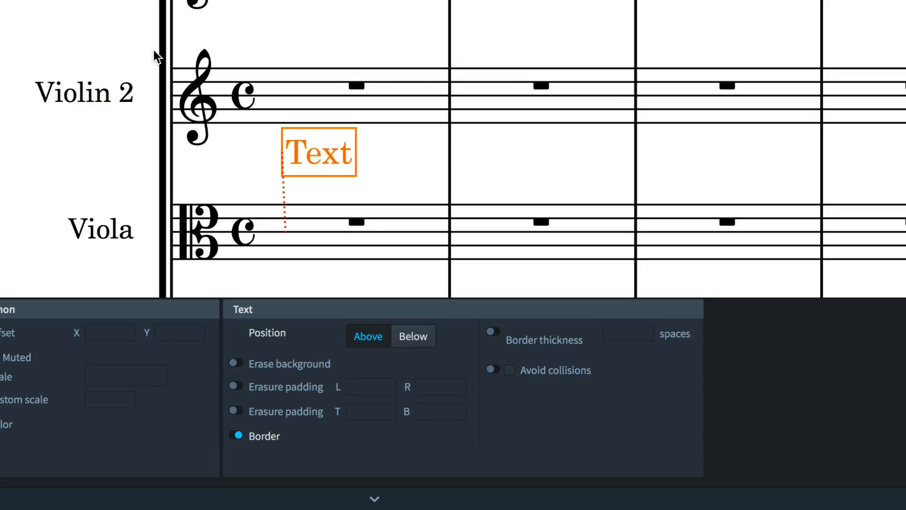
Step: Thicken the staff text's border to 3/8 space and drag it down onto the viola staff
{"action": "left_click", "coordinate": [493, 331]}
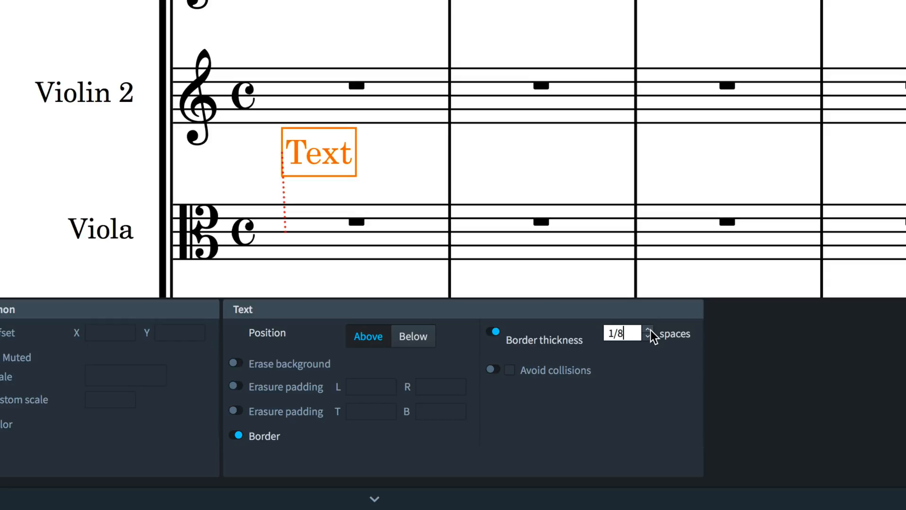
{"action": "left_click", "coordinate": [648, 330]}
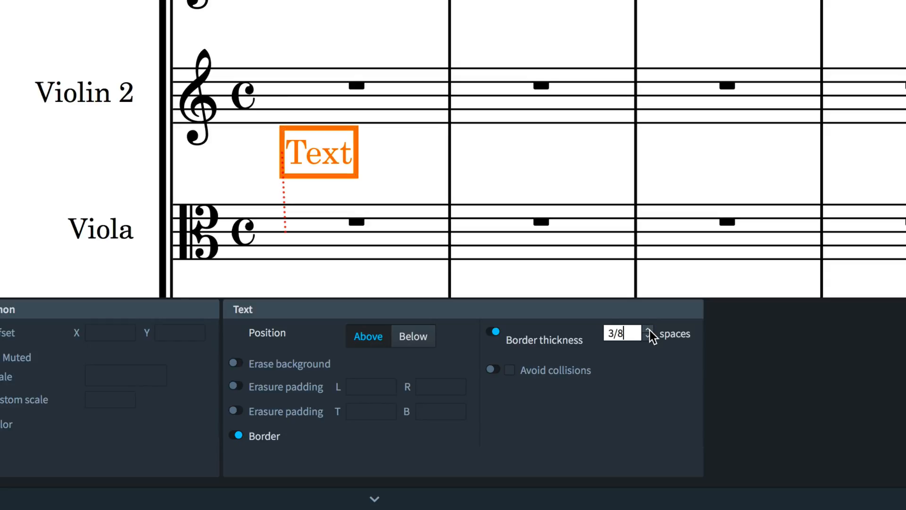
{"action": "mouse_move", "coordinate": [338, 163]}
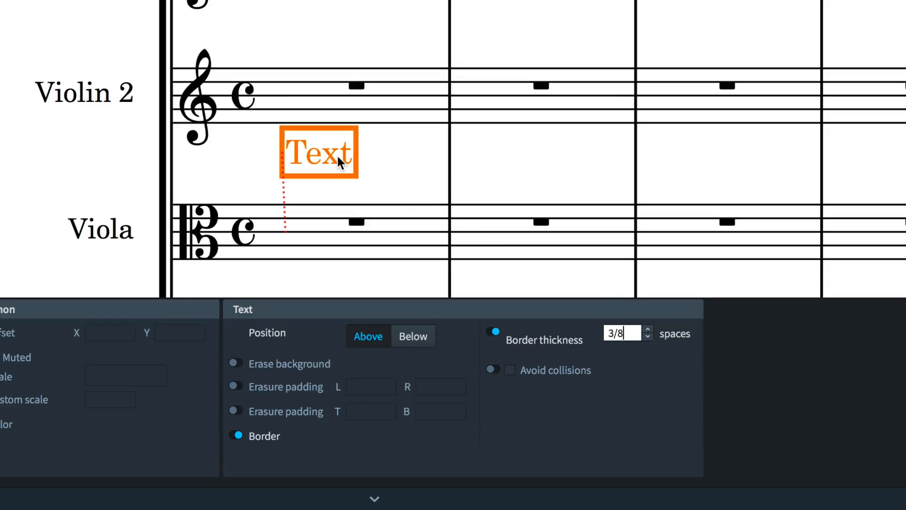
{"action": "left_click_drag", "start_coordinate": [316, 152], "coordinate": [294, 188]}
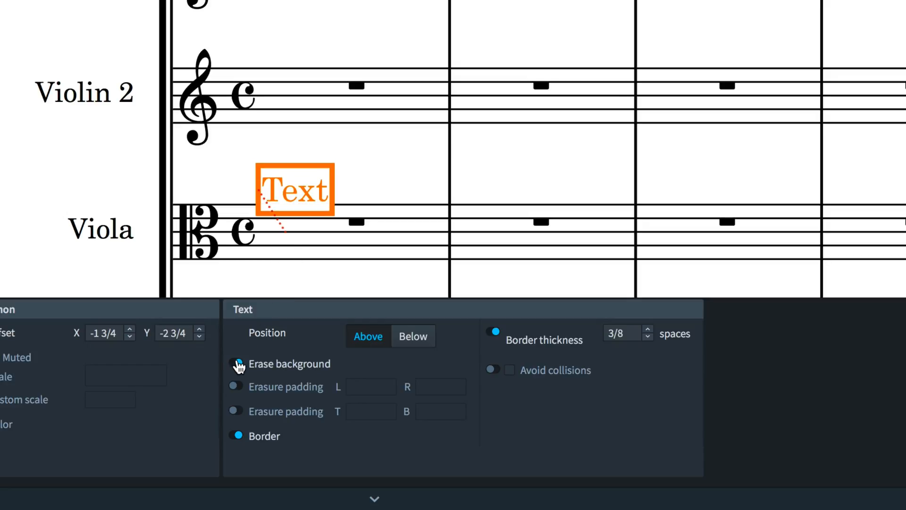
Step: Enable Erase background on the bordered text with left/right erasure padding of 1
{"action": "left_click", "coordinate": [236, 363]}
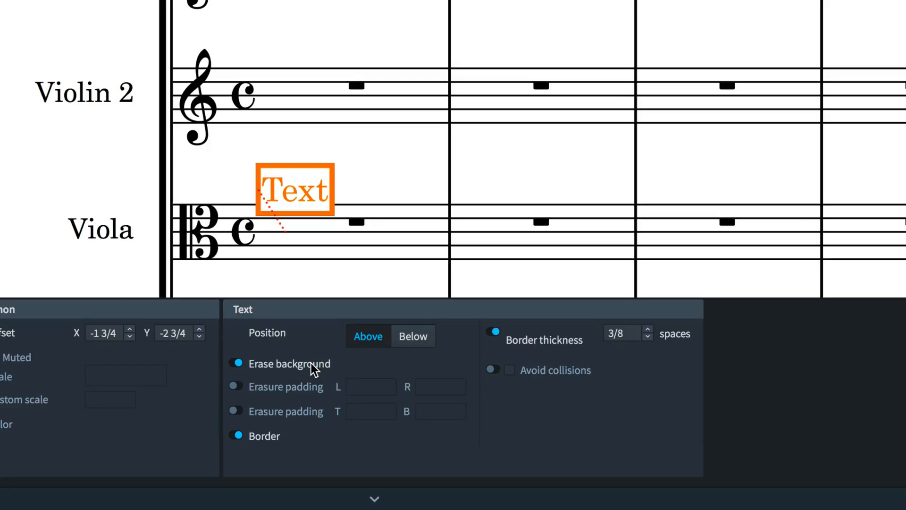
{"action": "left_click", "coordinate": [235, 386]}
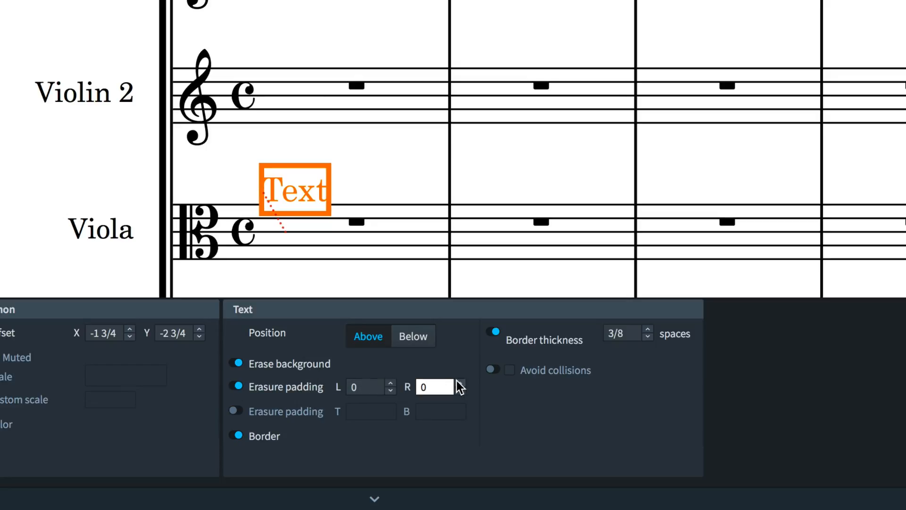
{"action": "type", "text": "1"}
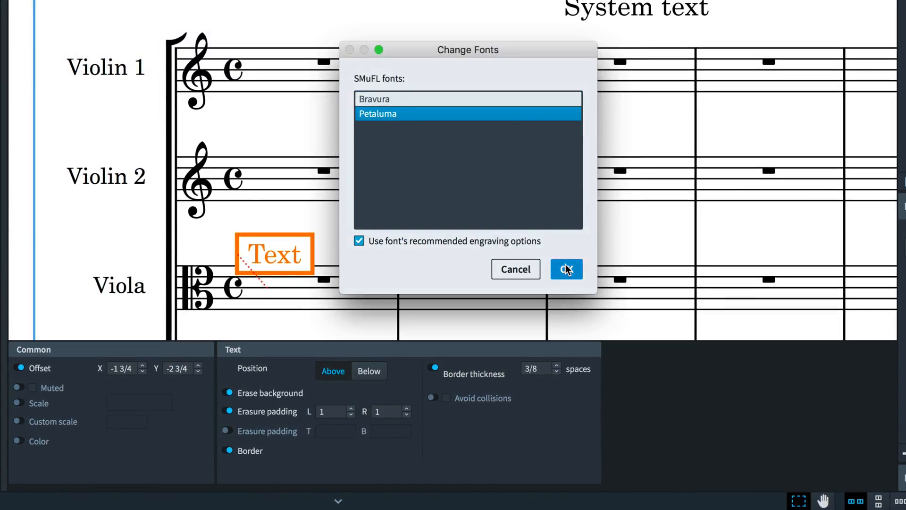
Step: Confirm Petaluma as the music font and set bottom erasure padding to -3/8
{"action": "left_click", "coordinate": [566, 268]}
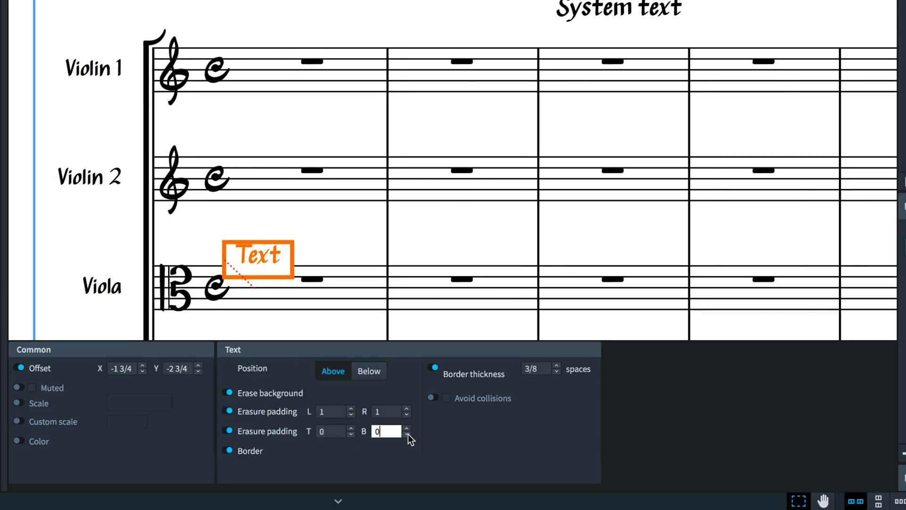
{"action": "left_click", "coordinate": [407, 434]}
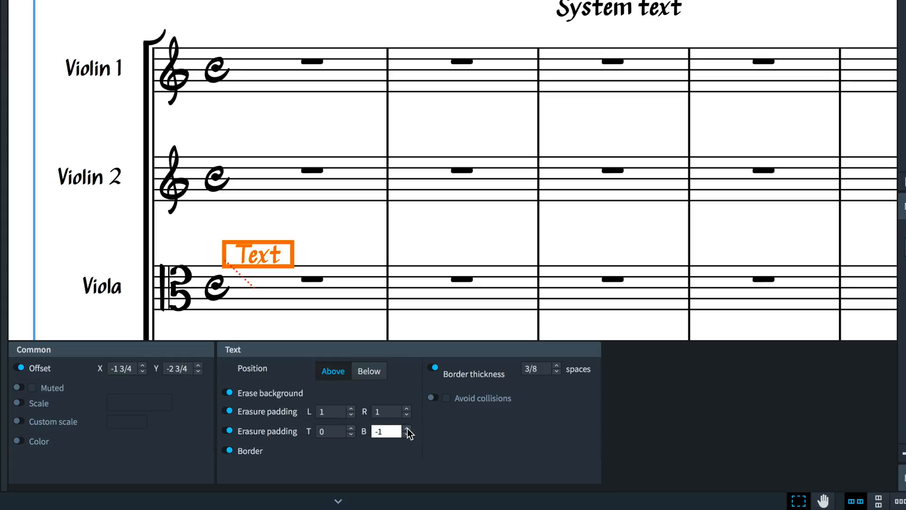
{"action": "left_click", "coordinate": [407, 427]}
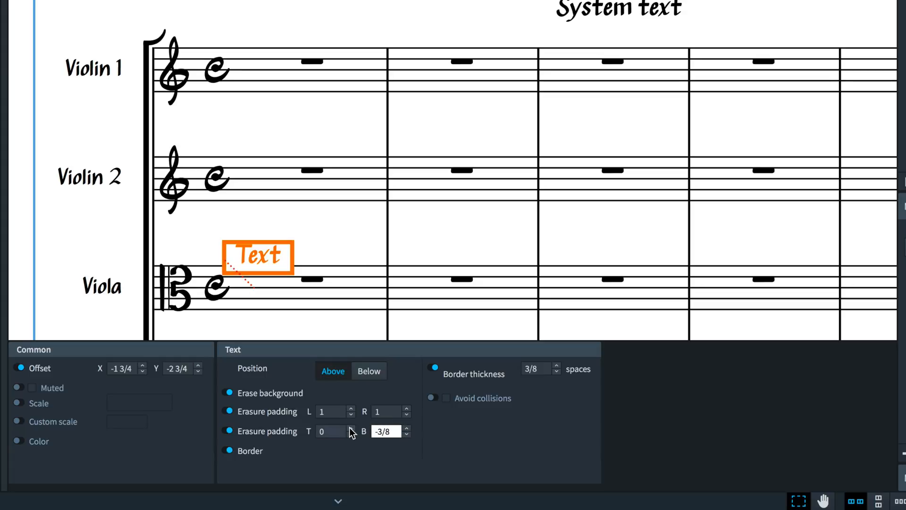
{"action": "left_click", "coordinate": [349, 427]}
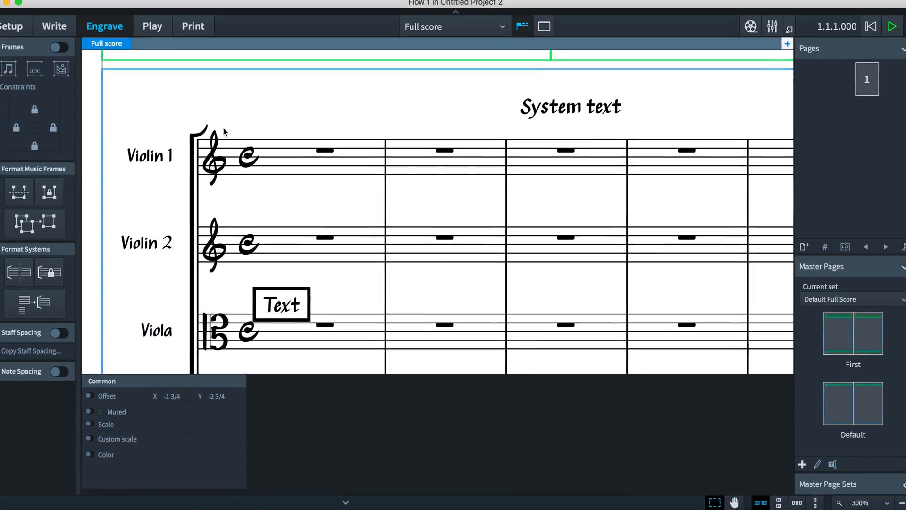
Step: Open Engrave > Engraving Options at the Text page
{"action": "left_click", "coordinate": [157, 7]}
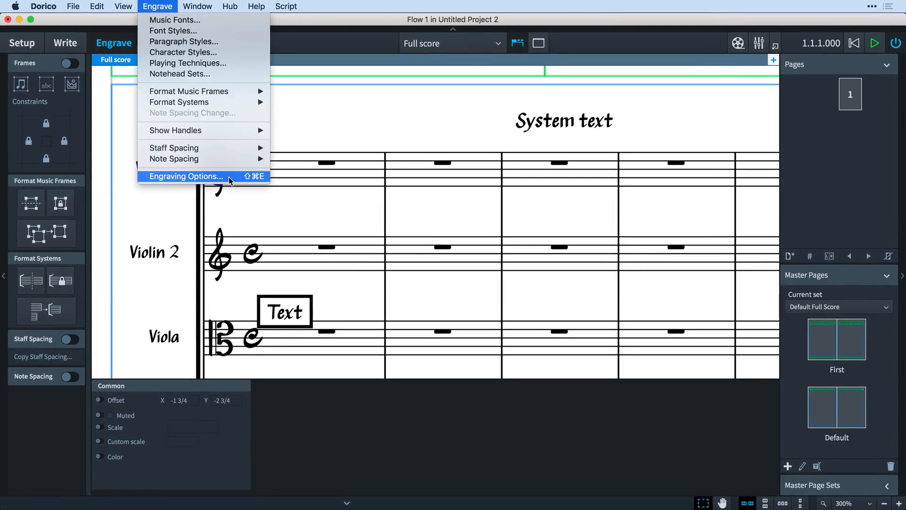
{"action": "left_click", "coordinate": [185, 176]}
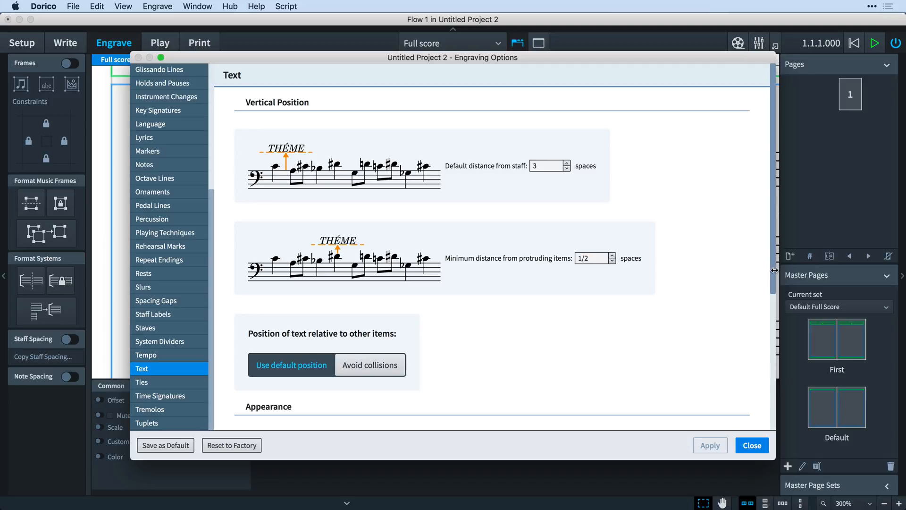
{"action": "scroll", "scroll_direction": "down", "scroll_amount": 3}
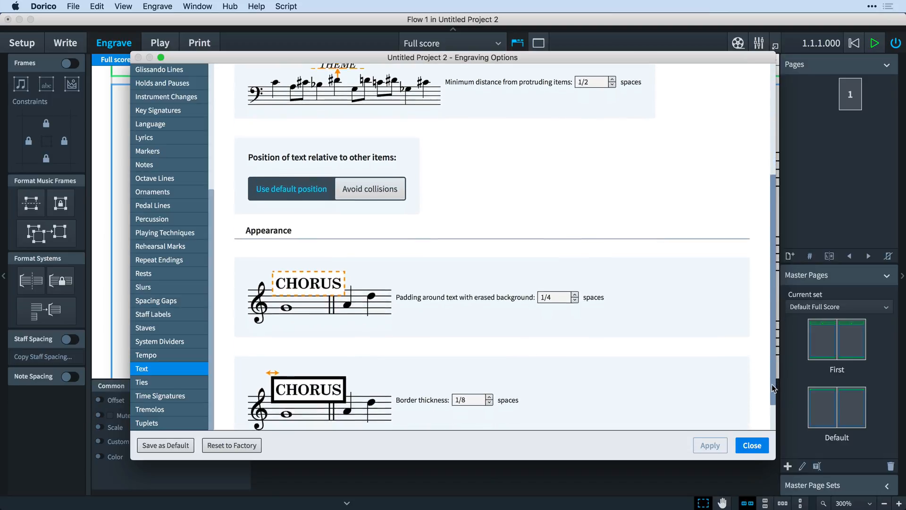
{"action": "scroll", "scroll_direction": "down", "scroll_amount": 3}
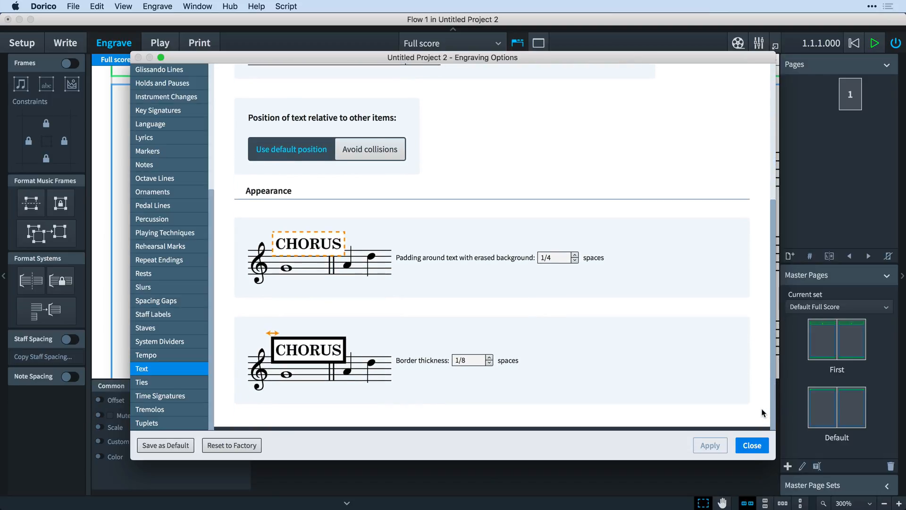